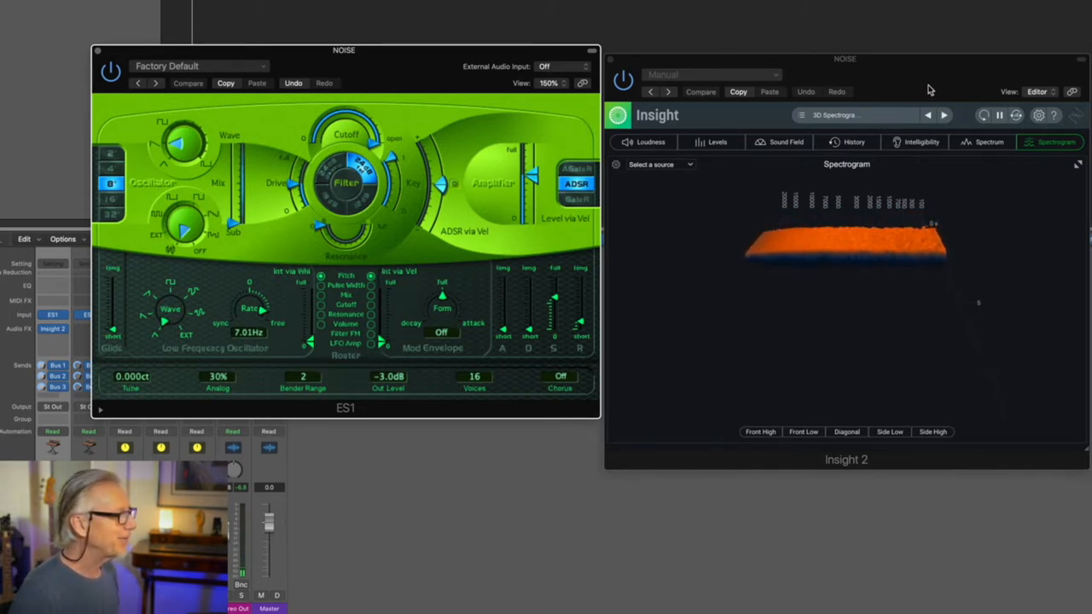
Step: Move the Insight 2 spectrogram window over the ES1 synth window
left_click_drag(844, 58, 716, 68)
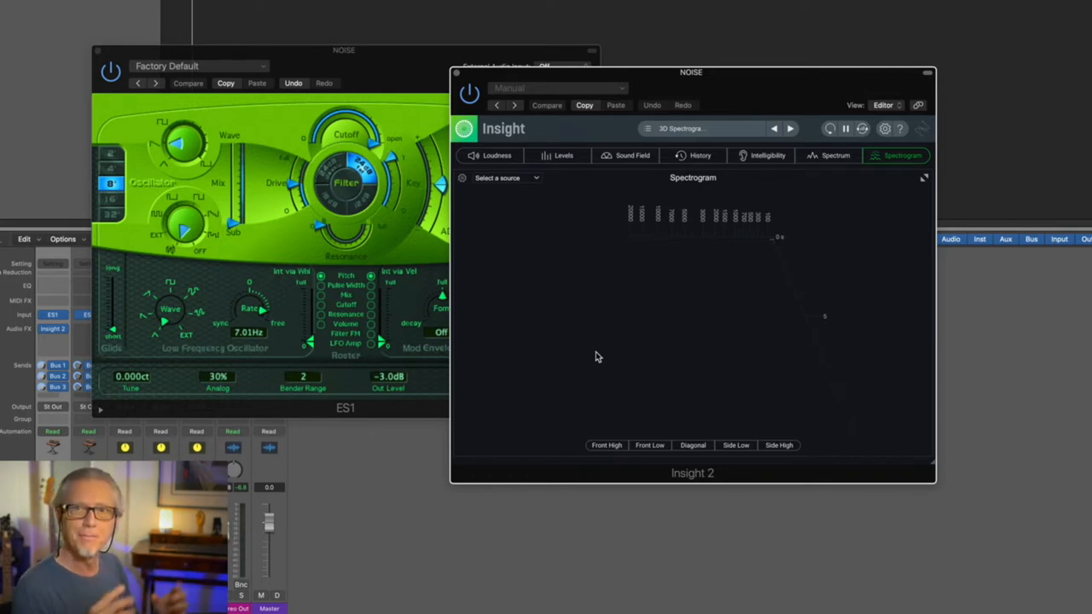
mouse_move(577, 345)
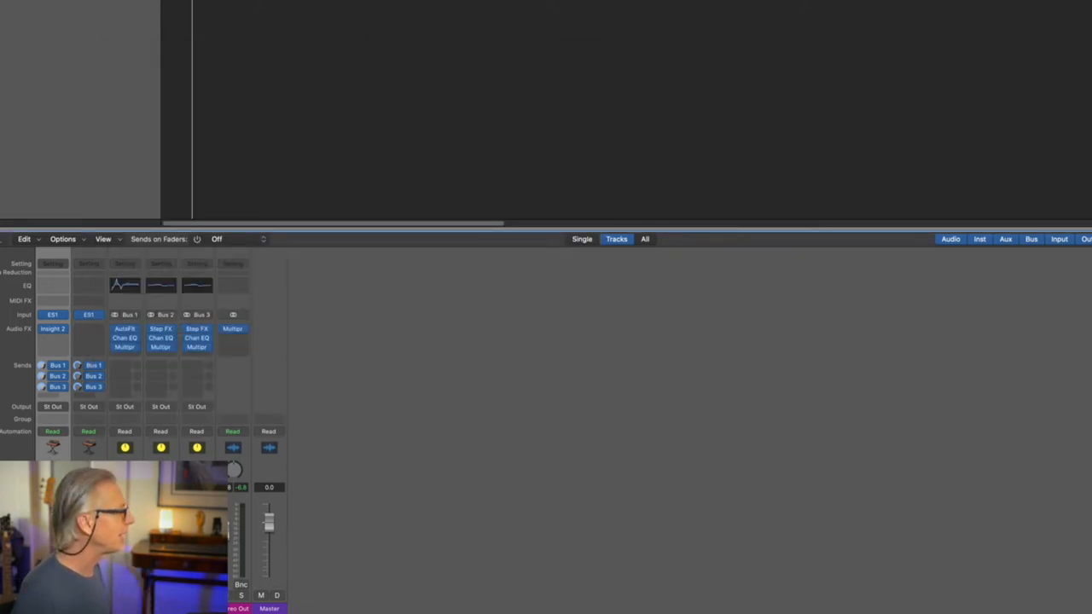
mouse_move(70, 17)
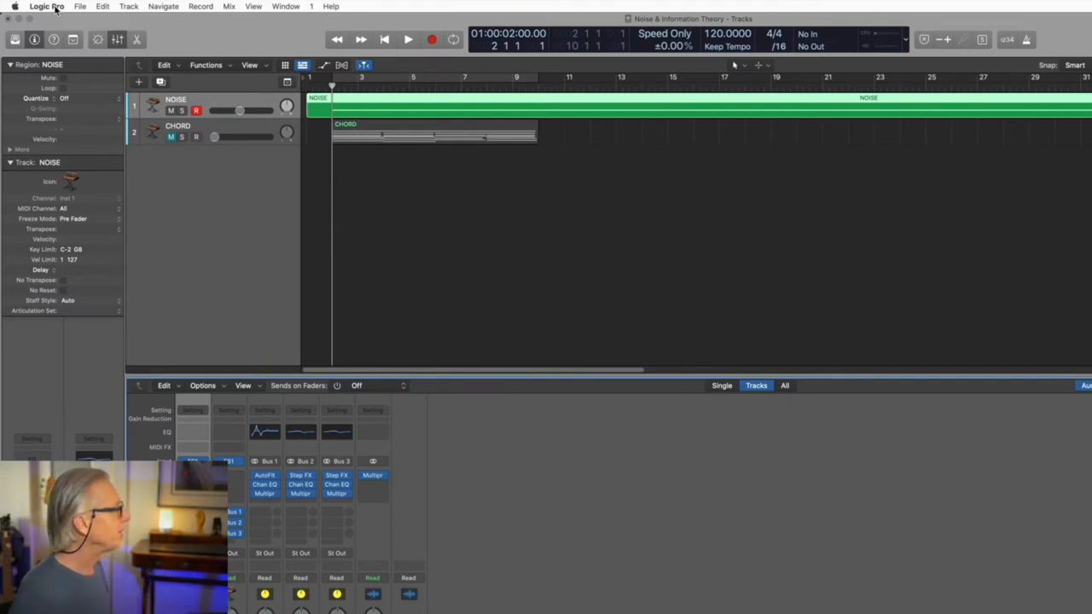
left_click(82, 7)
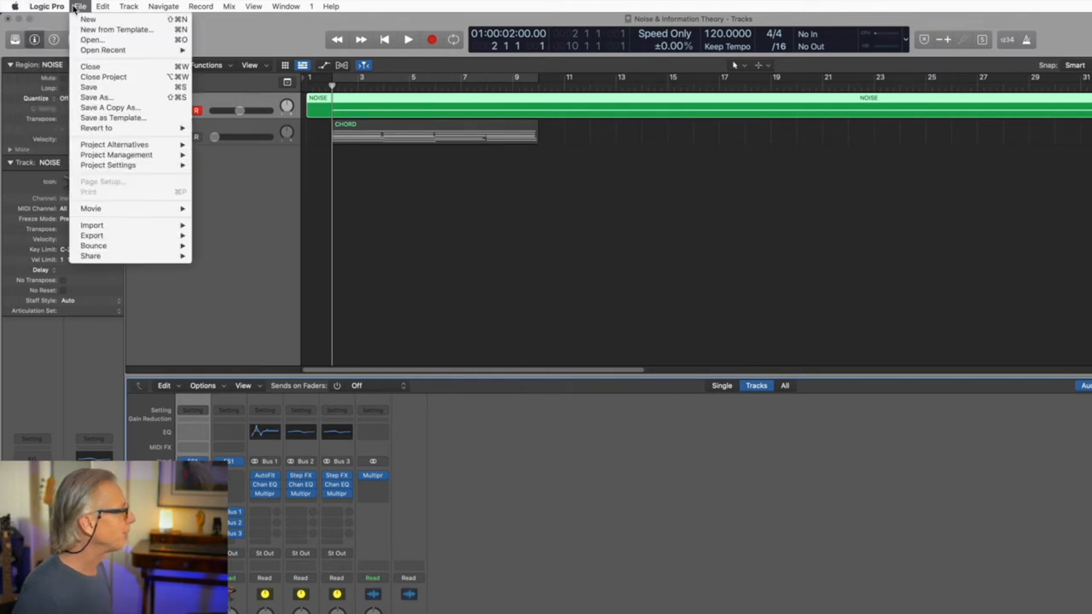
mouse_move(194, 169)
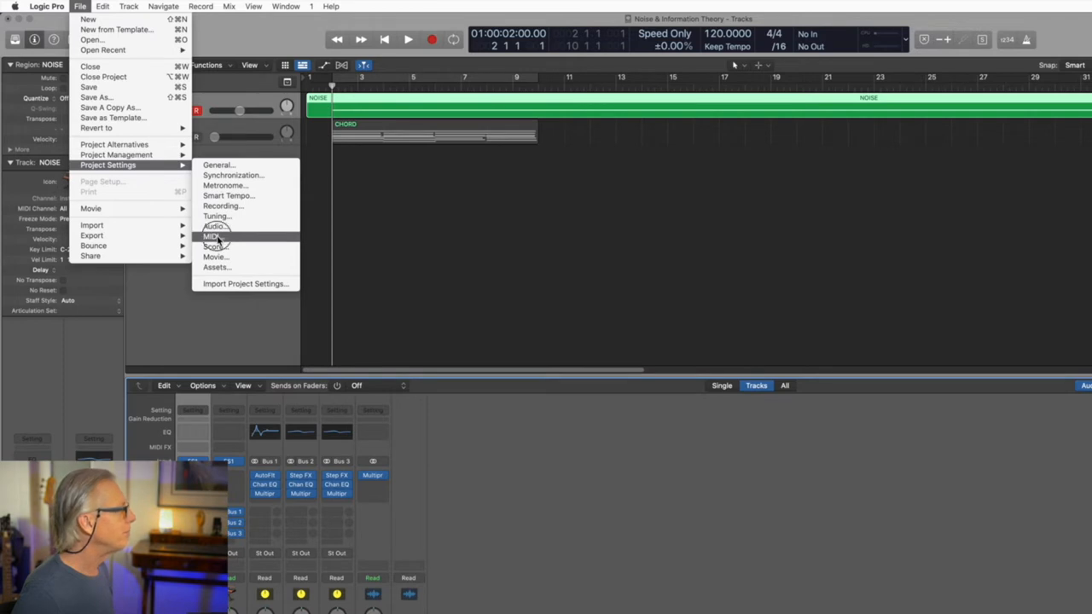
left_click(211, 235)
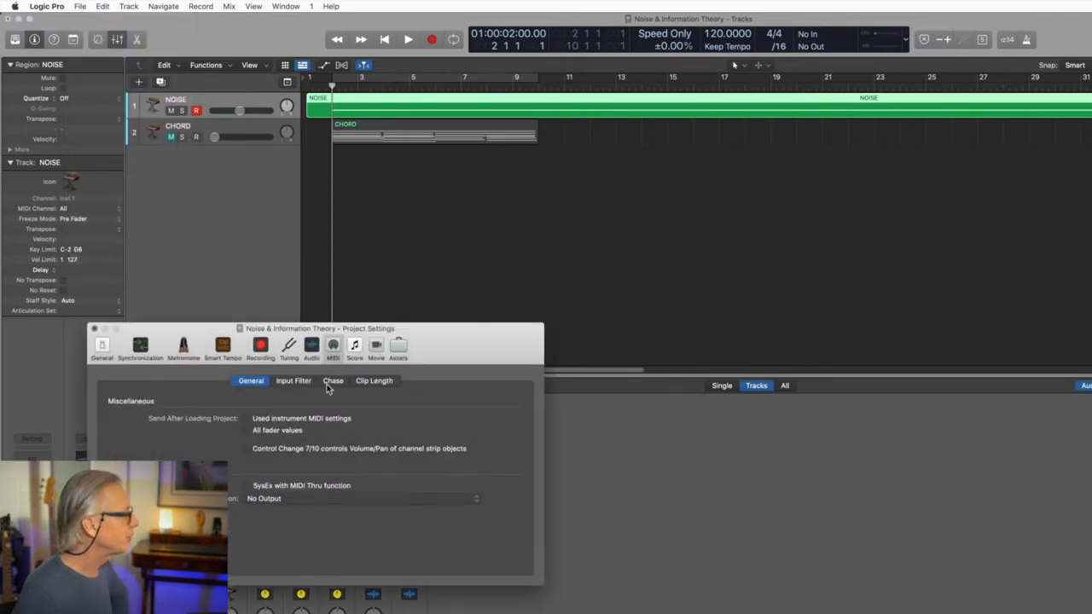
left_click(333, 381)
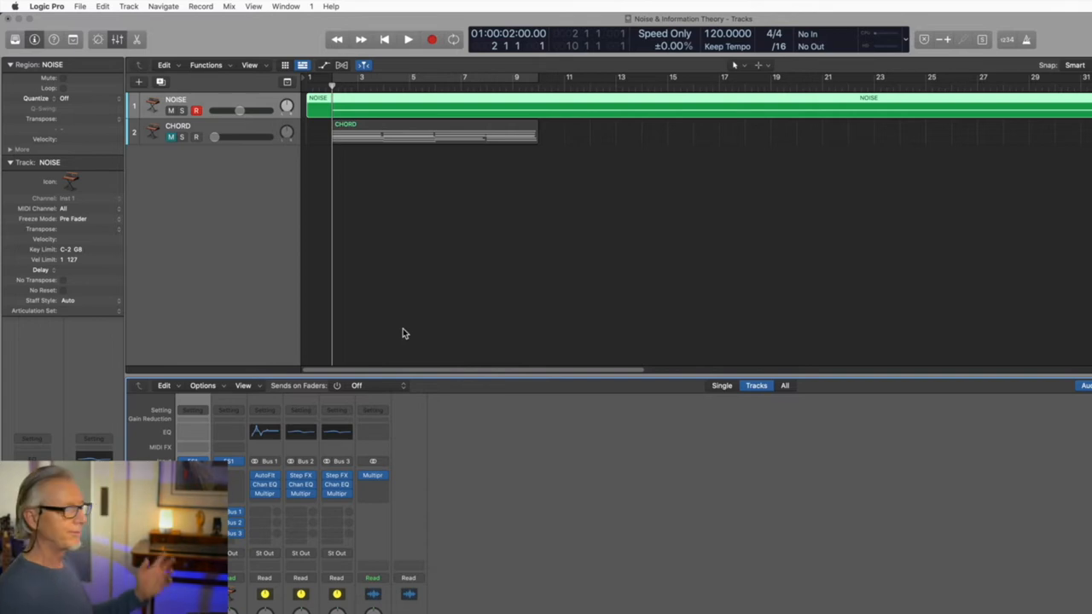
mouse_move(430, 396)
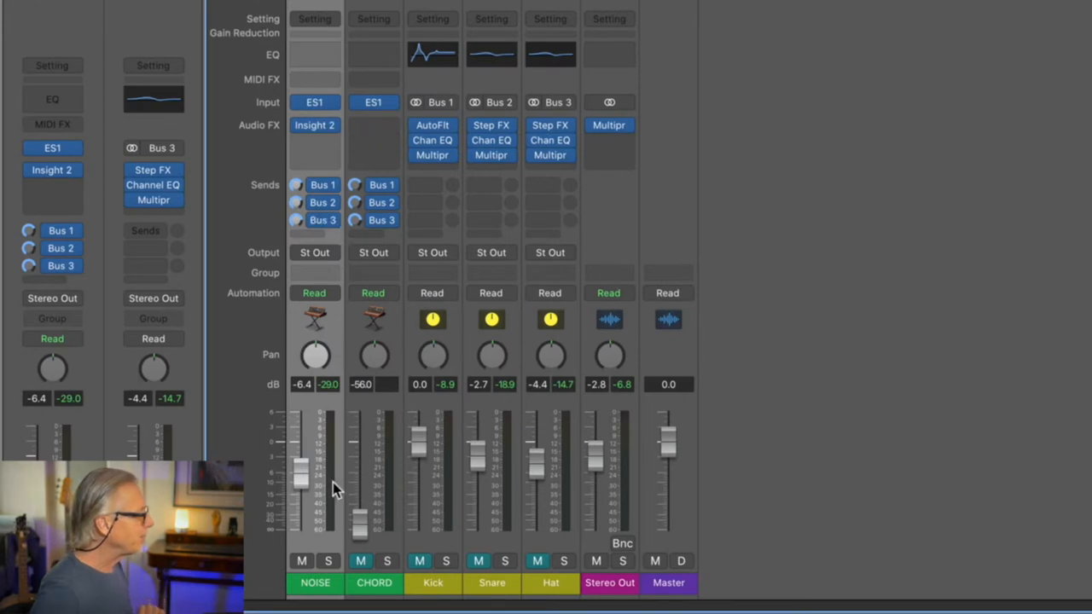
mouse_move(331, 546)
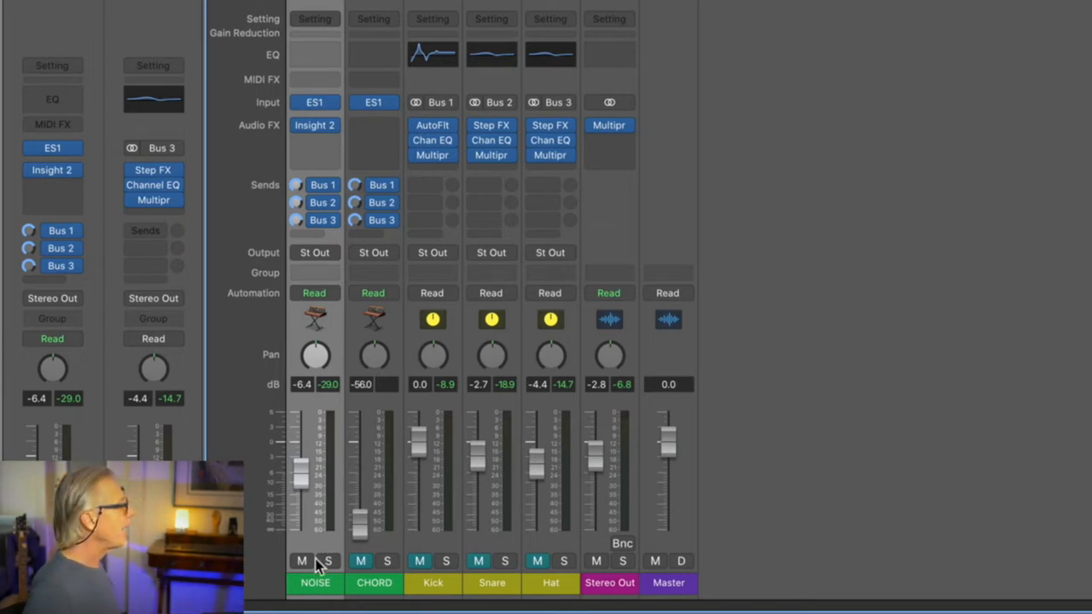
Step: Pull the NOISE channel's volume fader all the way down to -∞
left_click_drag(300, 464, 300, 529)
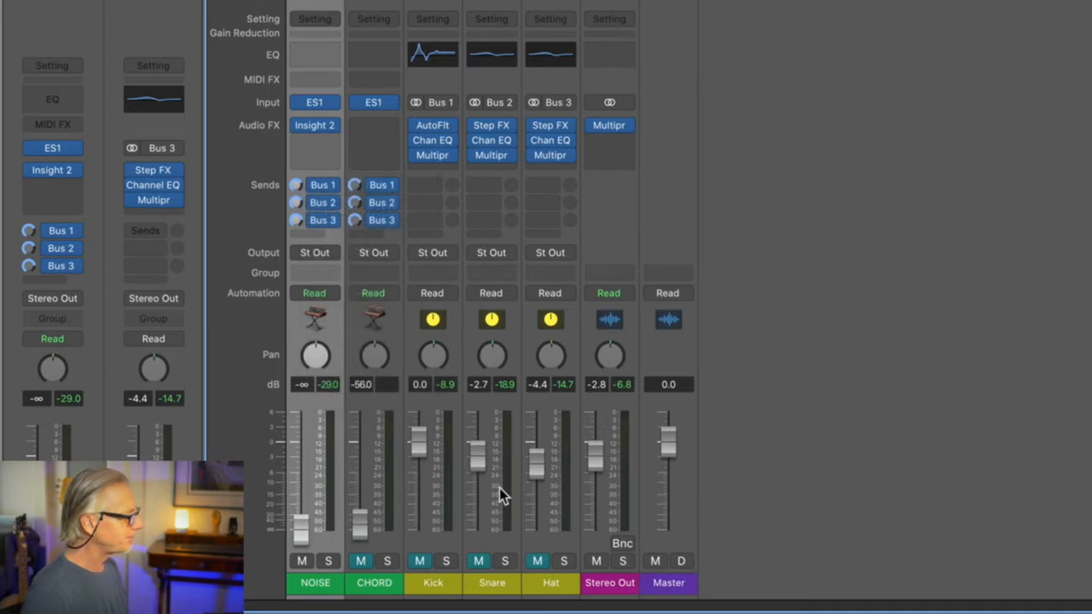
mouse_move(423, 222)
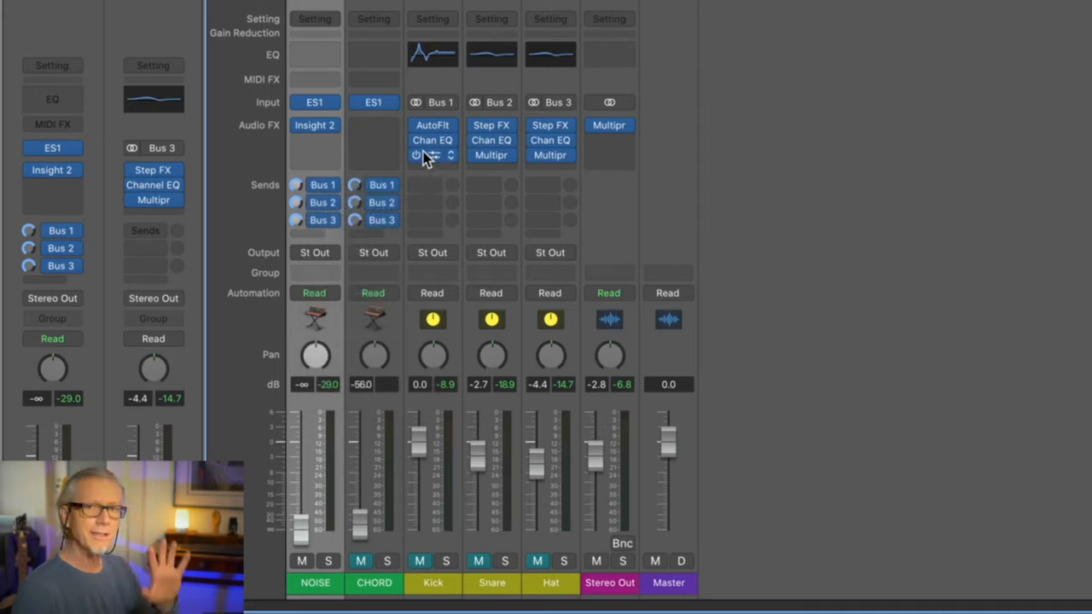
mouse_move(427, 155)
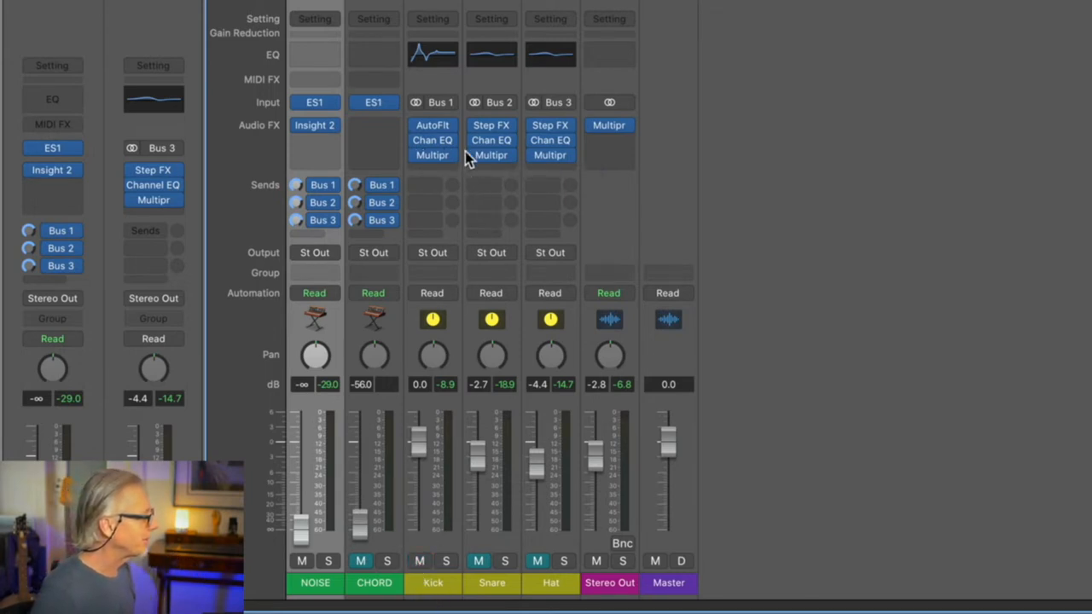
mouse_move(433, 153)
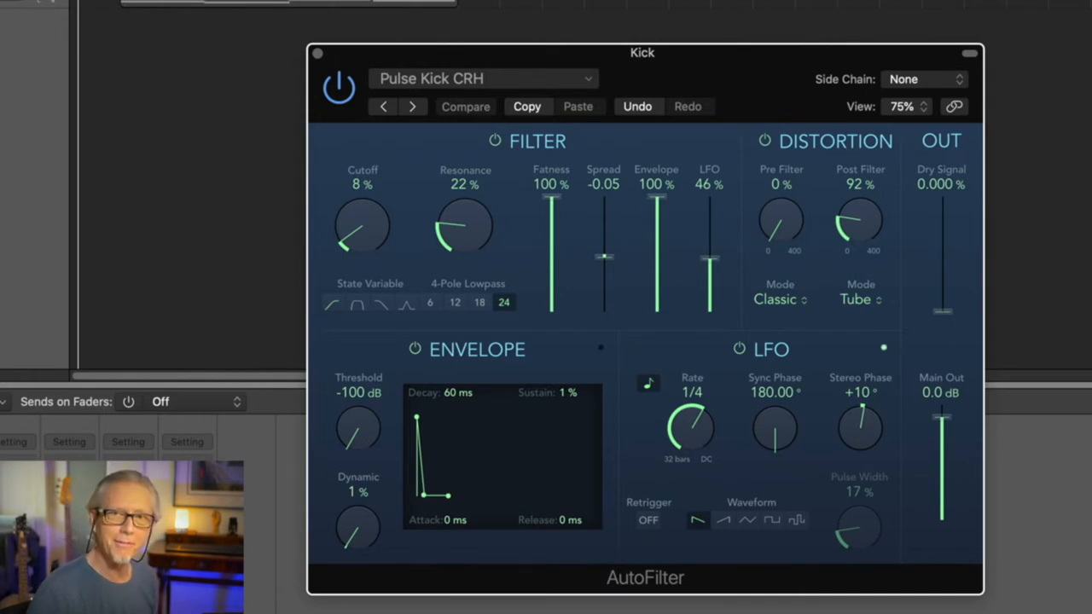
mouse_move(593, 7)
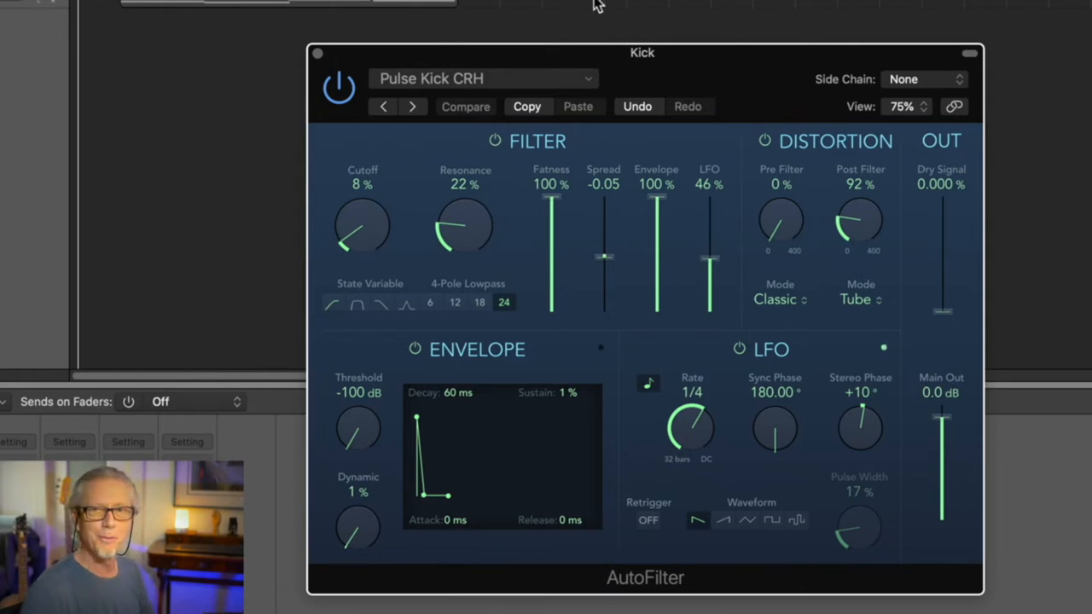
mouse_move(674, 112)
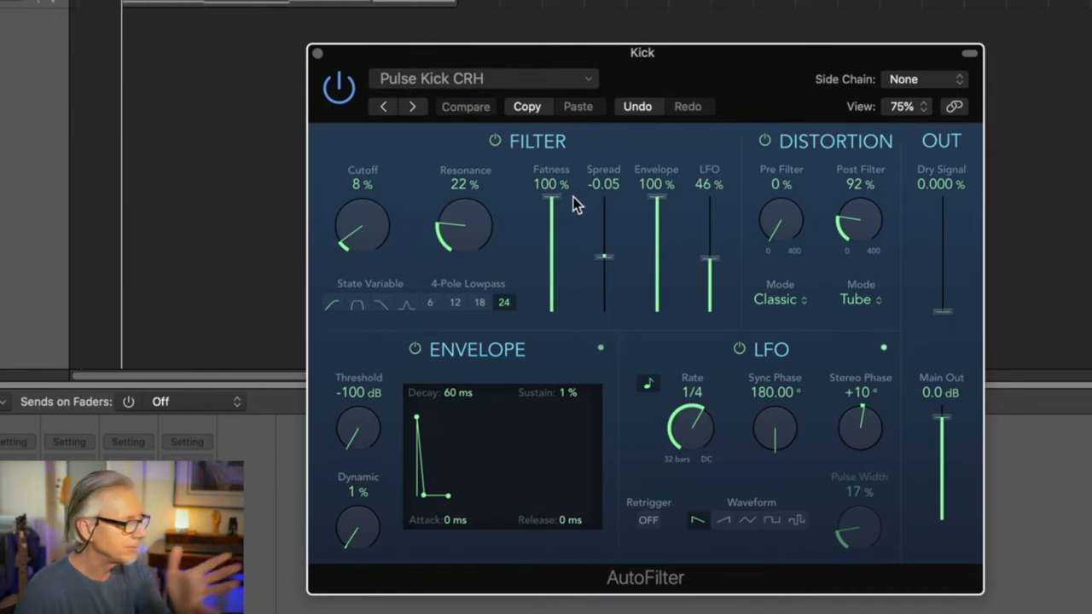
mouse_move(580, 336)
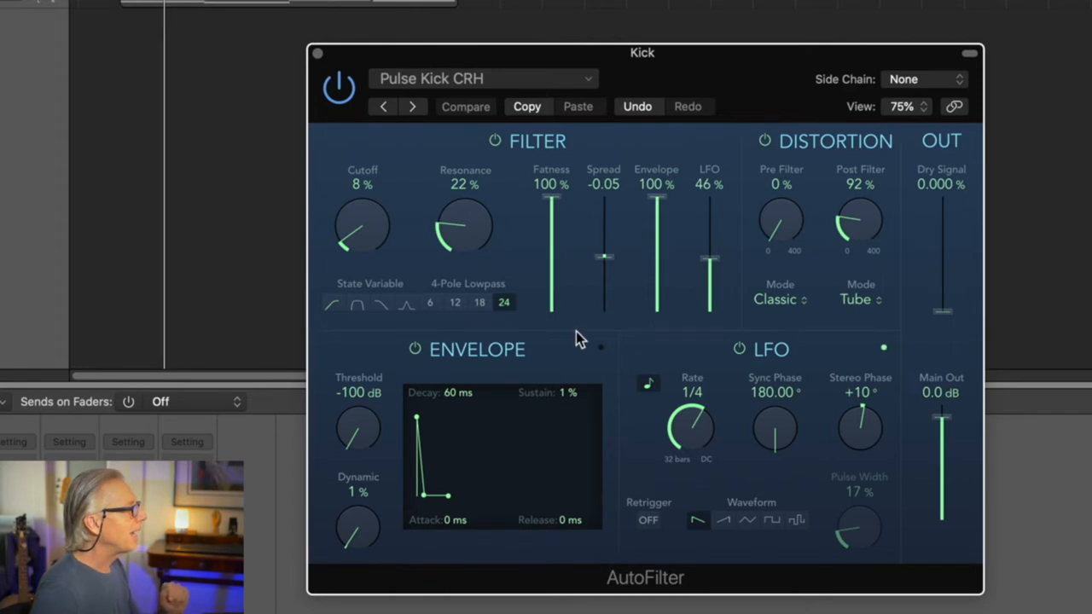
mouse_move(693, 425)
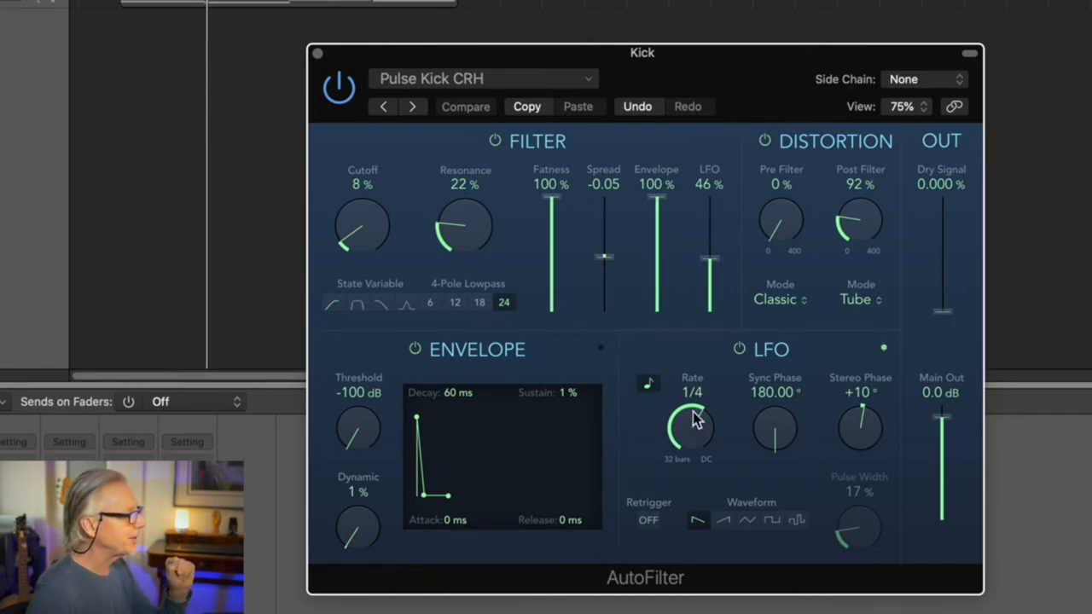
mouse_move(727, 397)
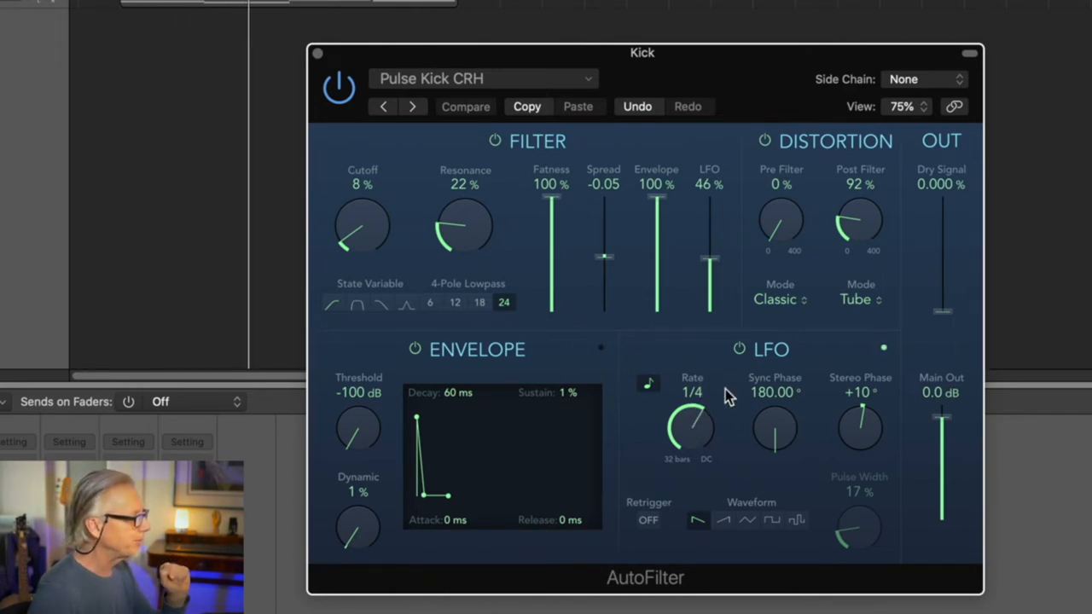
mouse_move(435, 447)
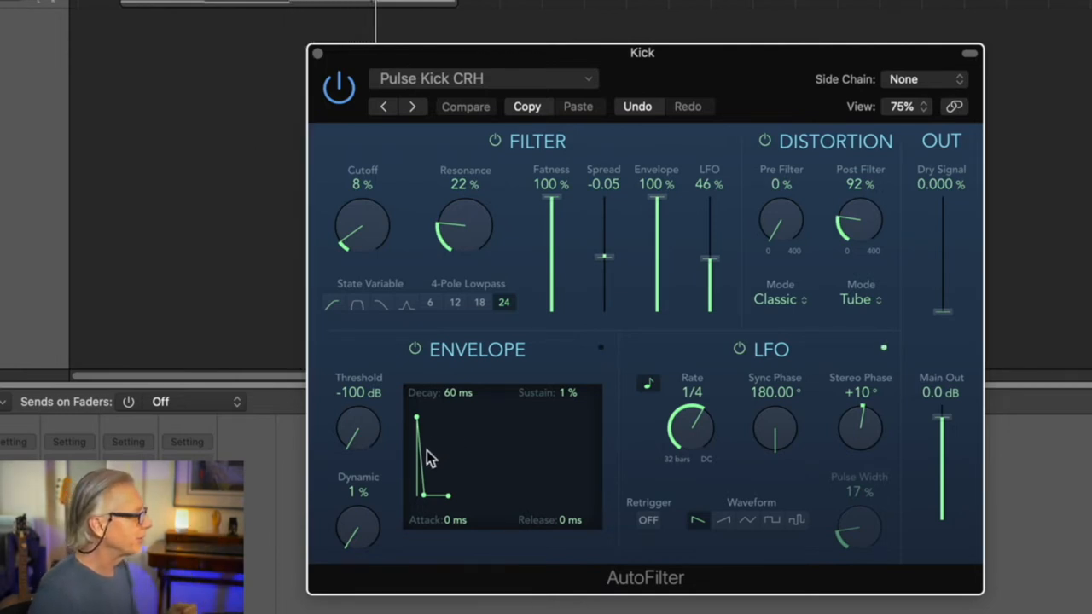
mouse_move(437, 481)
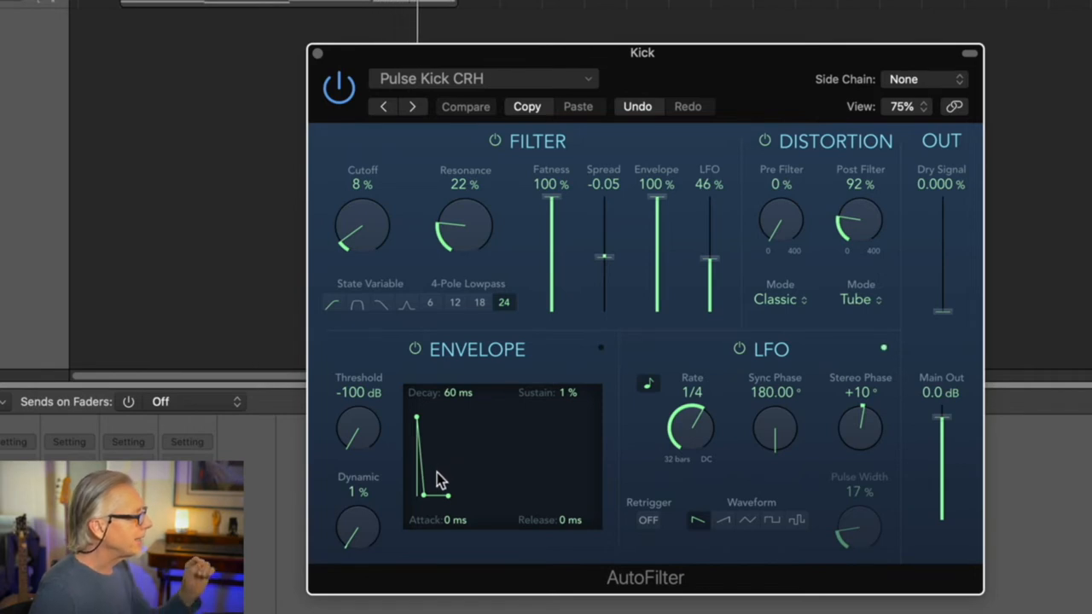
mouse_move(450, 537)
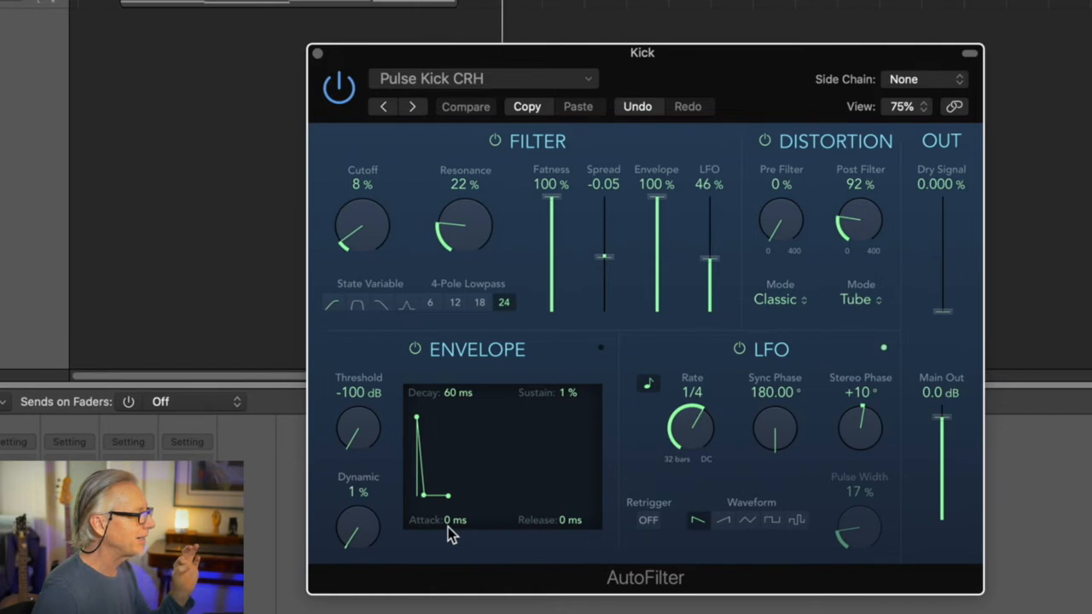
mouse_move(454, 411)
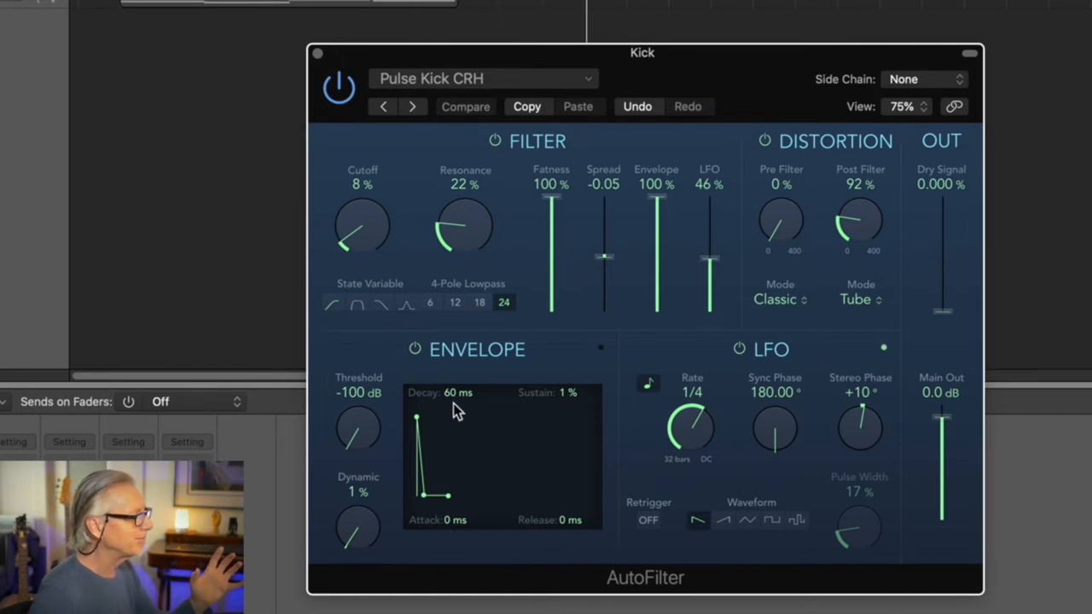
mouse_move(467, 406)
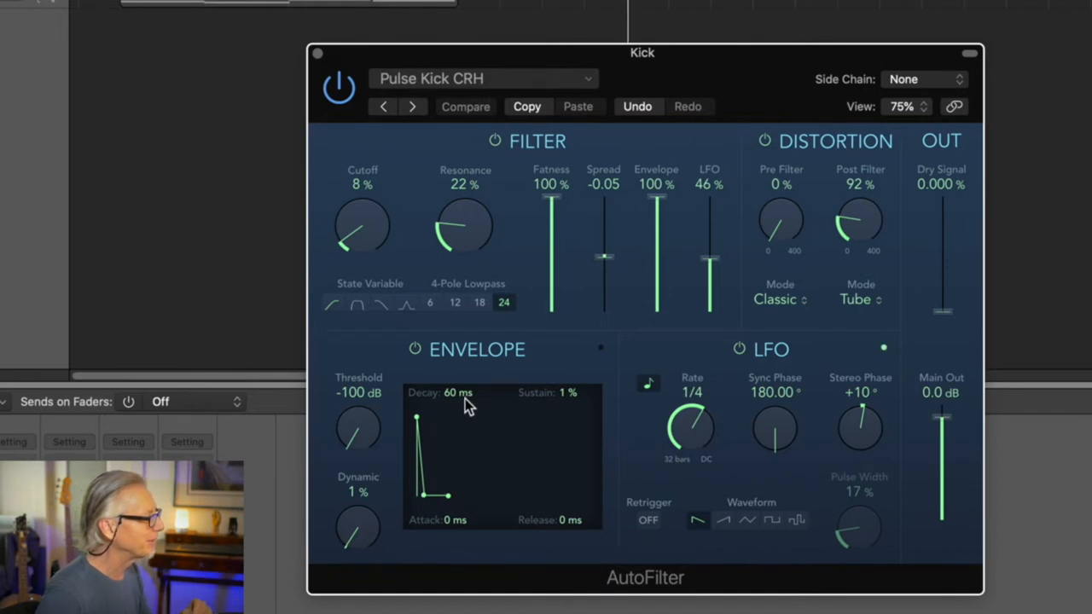
mouse_move(690, 469)
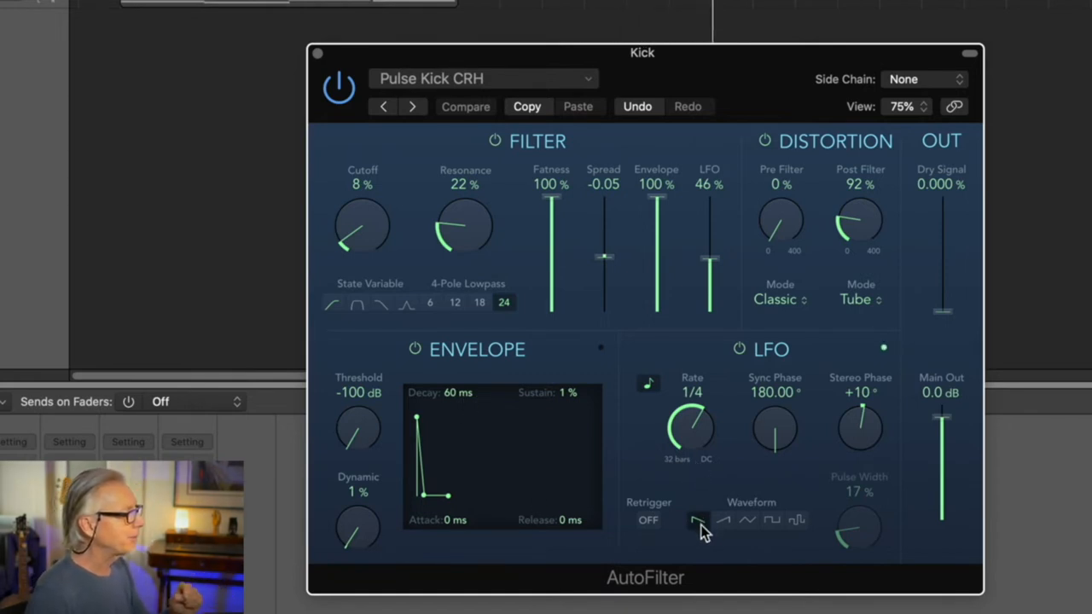
Step: Set the Kick AutoFilter LFO to a ramp waveform with 41% filter modulation
left_click(464, 106)
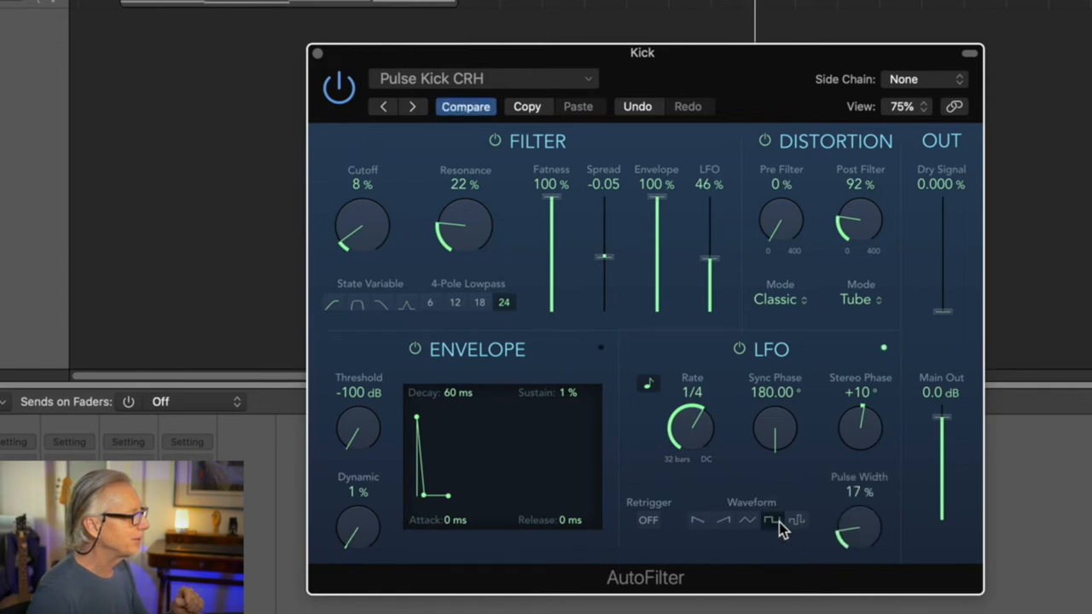
left_click(697, 520)
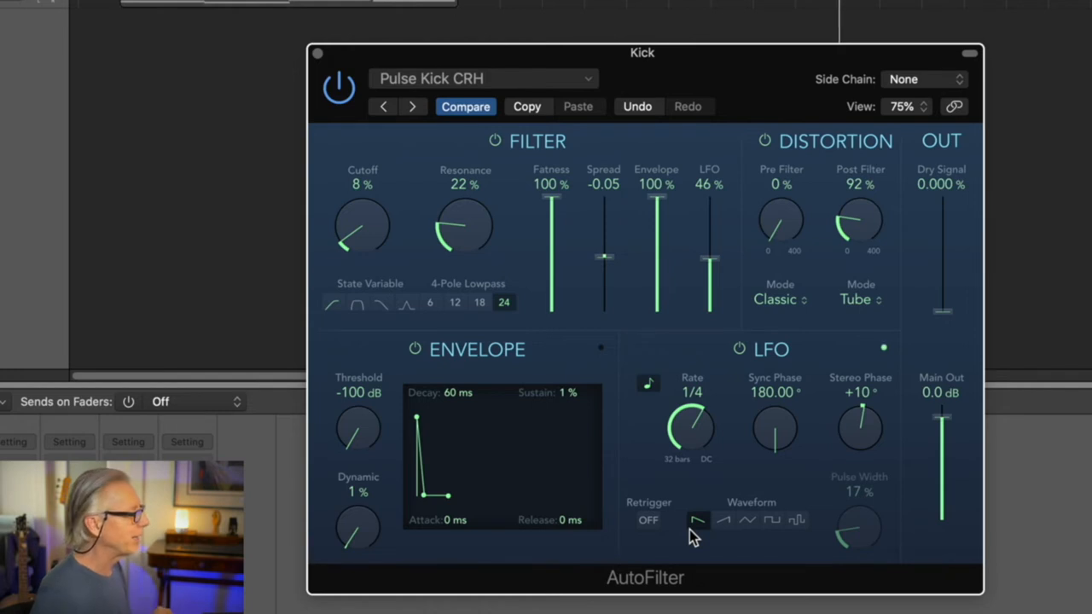
mouse_move(727, 532)
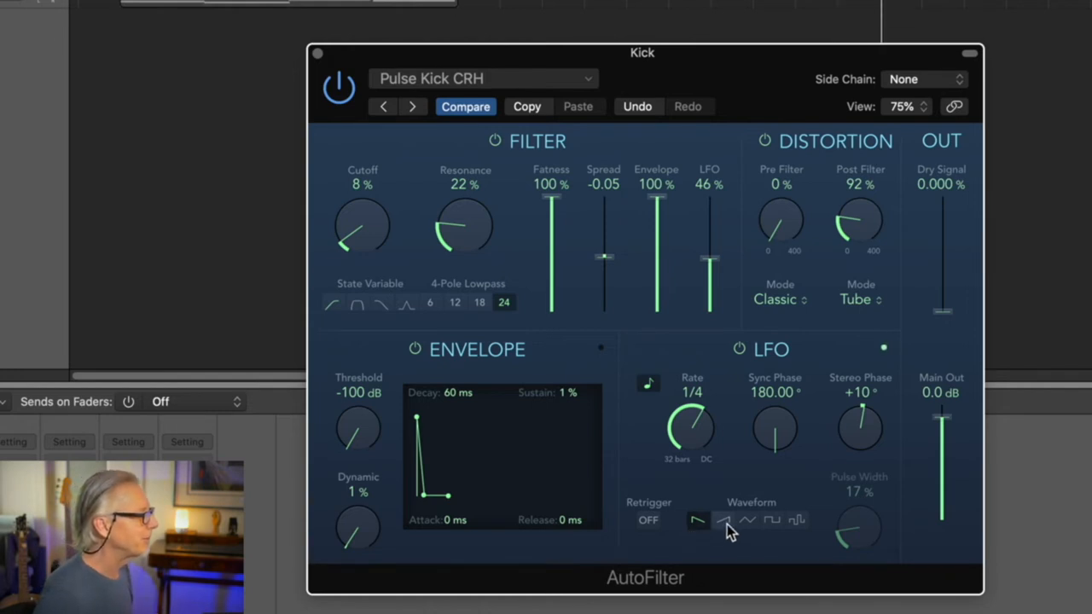
mouse_move(862, 223)
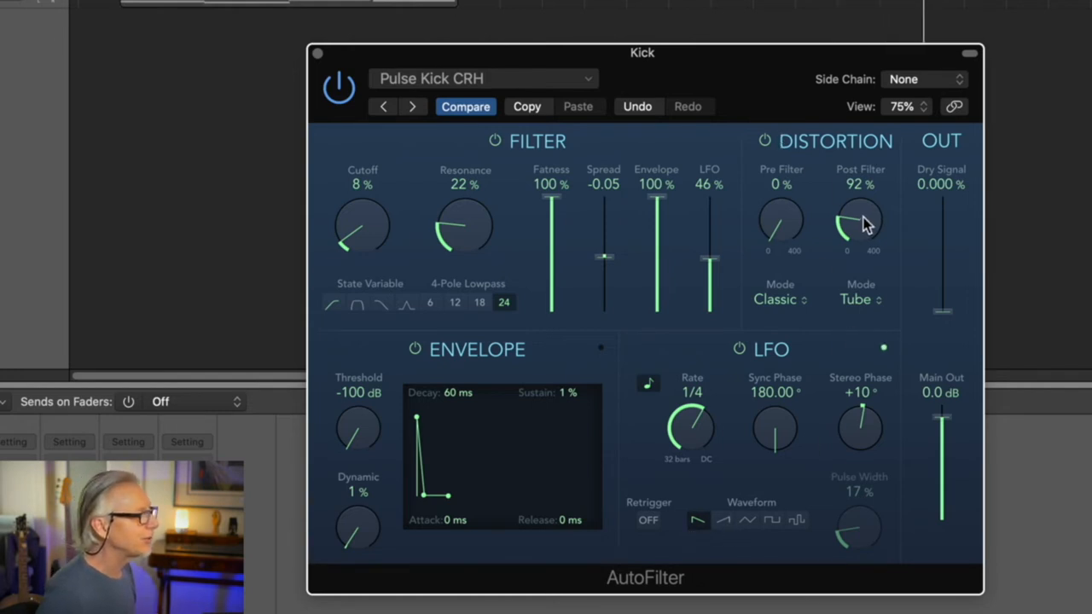
mouse_move(747, 215)
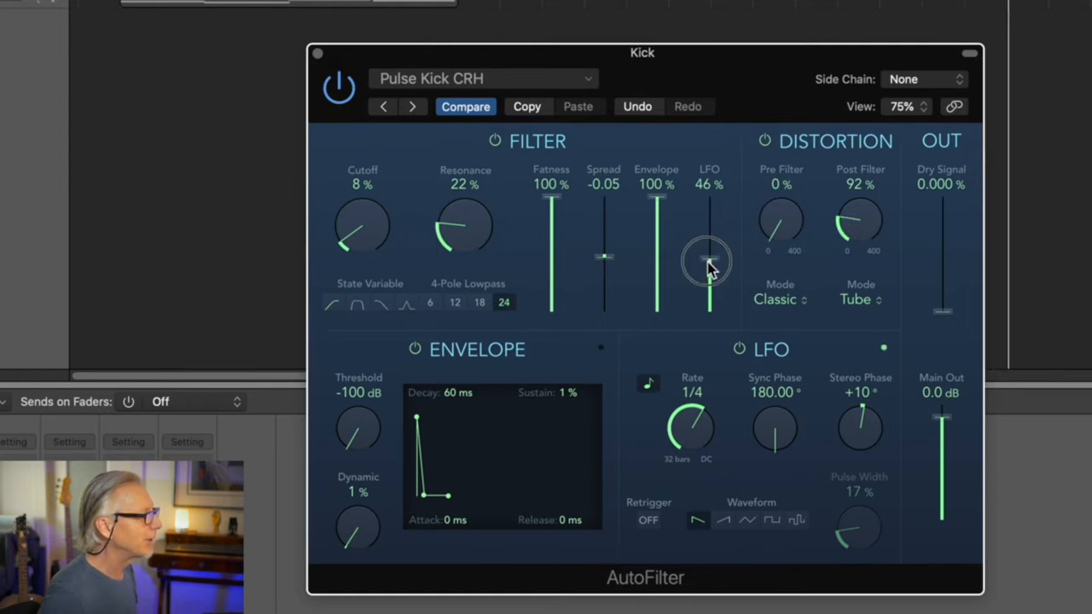
left_click_drag(708, 264, 708, 254)
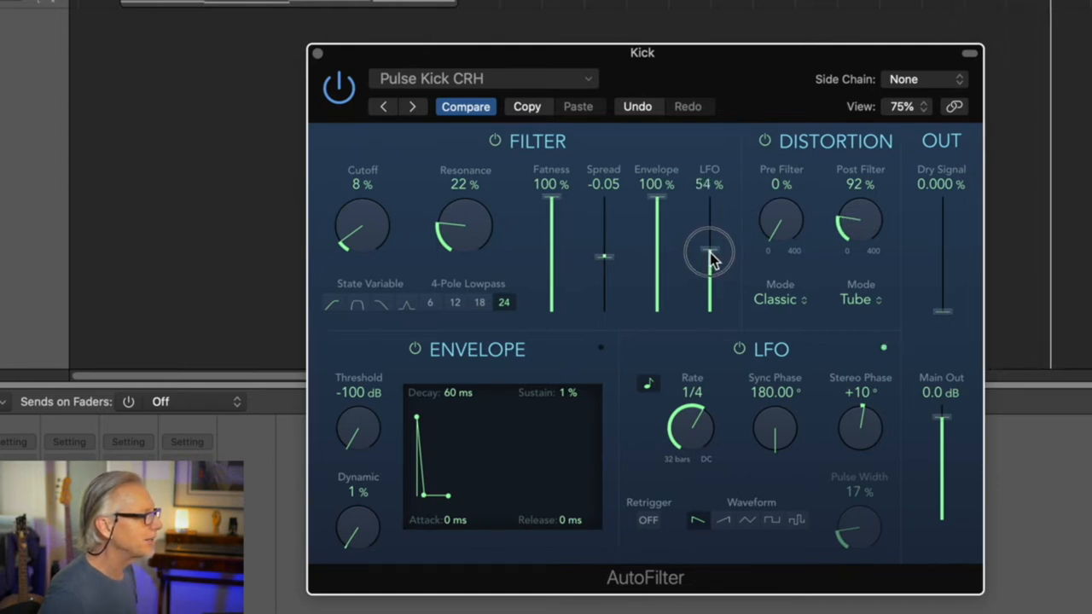
left_click_drag(710, 253, 709, 235)
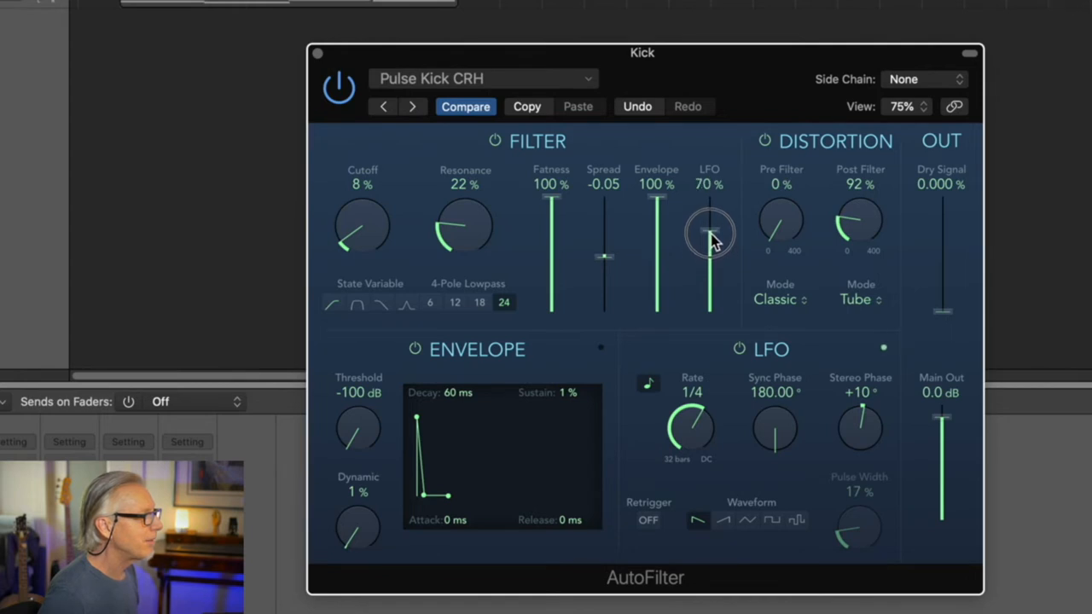
left_click_drag(709, 235, 716, 270)
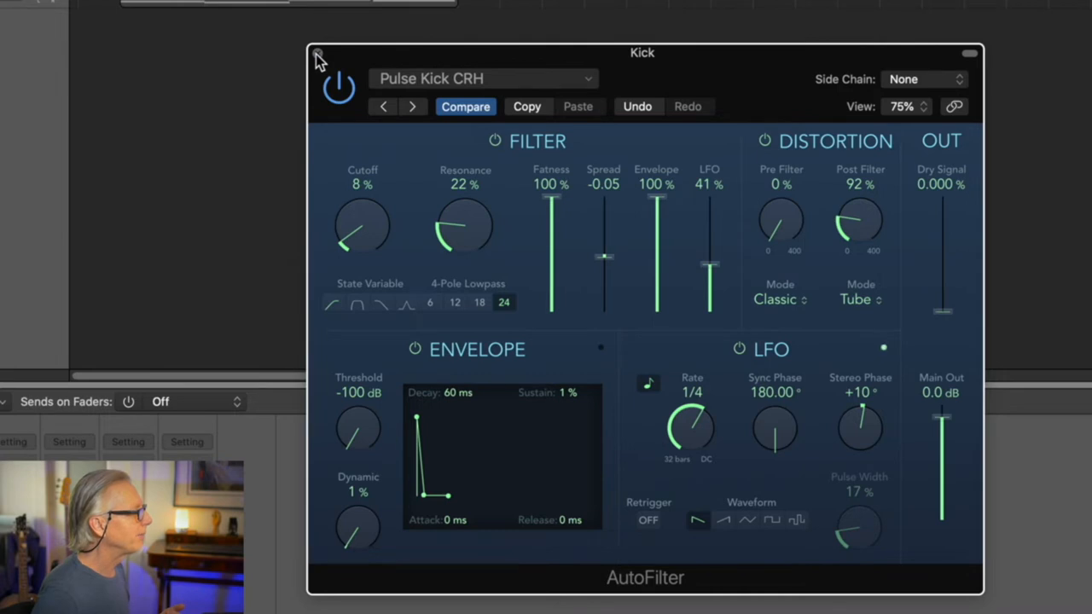
left_click(314, 56)
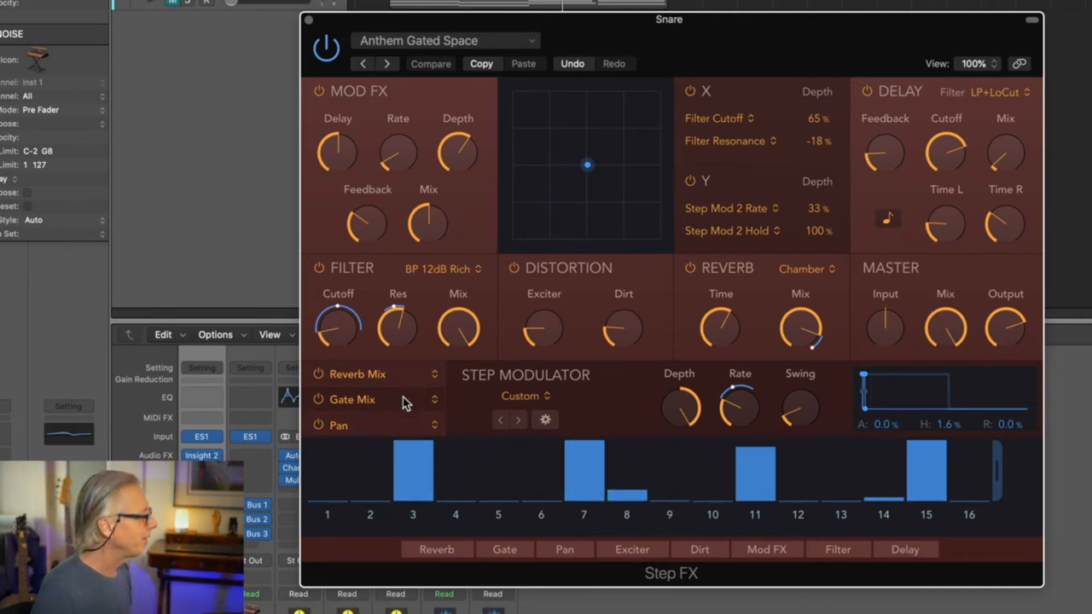
Step: Adjust the level of step 15 in the Snare Step FX modulator pattern
left_click(413, 481)
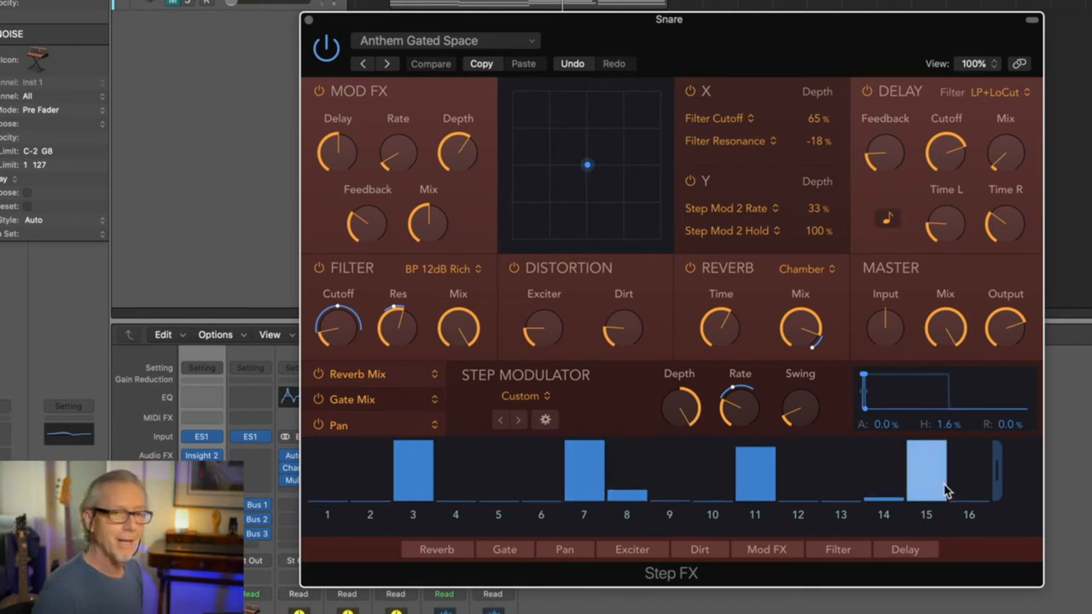
mouse_move(932, 451)
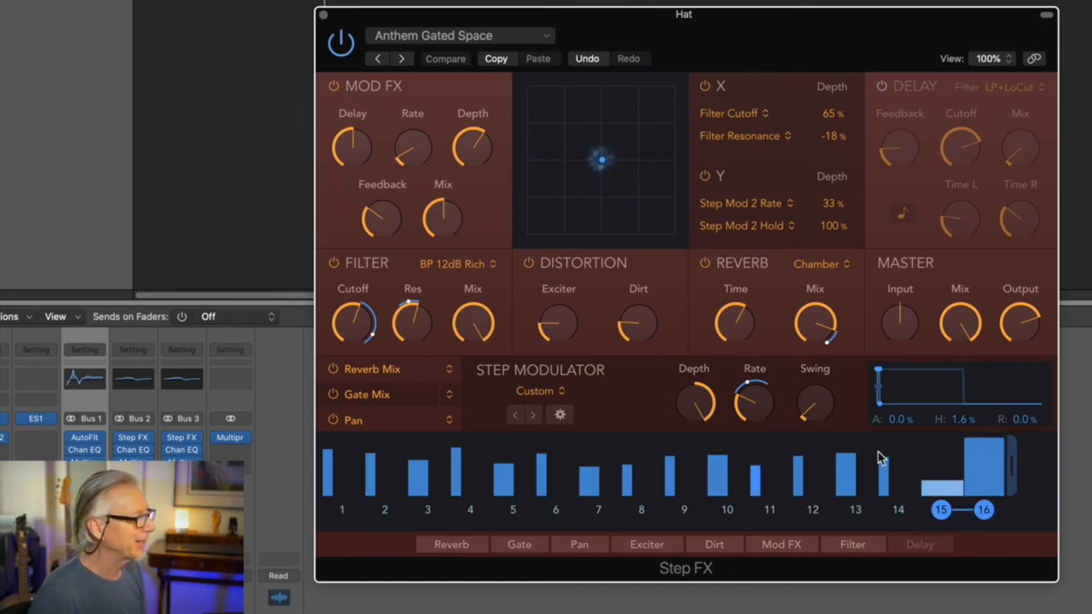
Step: Nudge the Hat Step FX bandpass Filter Cutoff knob until it reads about 1062 Hz
left_click_drag(815, 324, 815, 307)
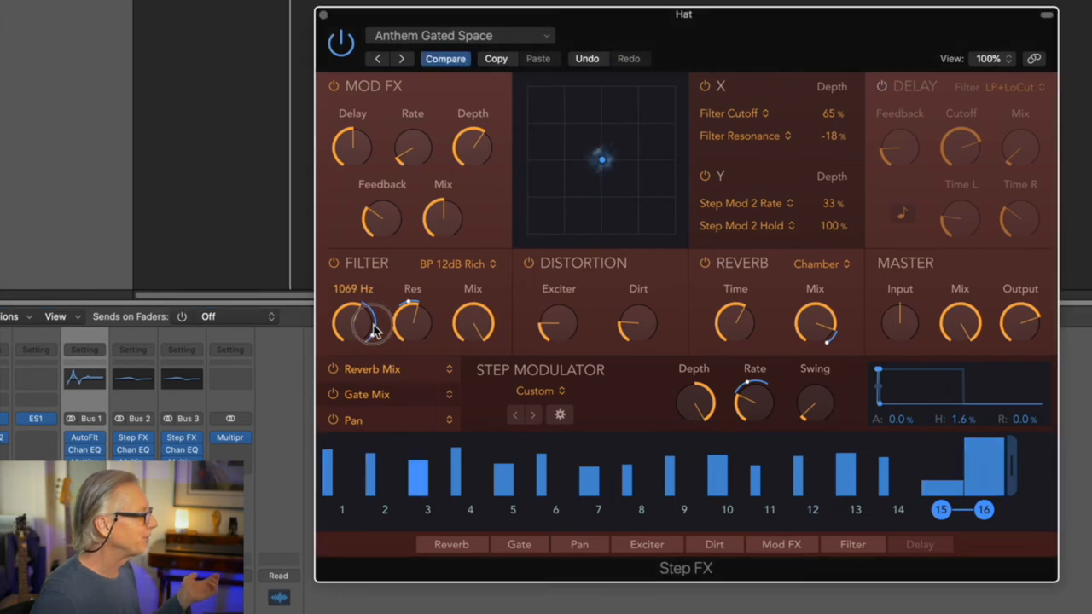
left_click_drag(362, 324, 371, 307)
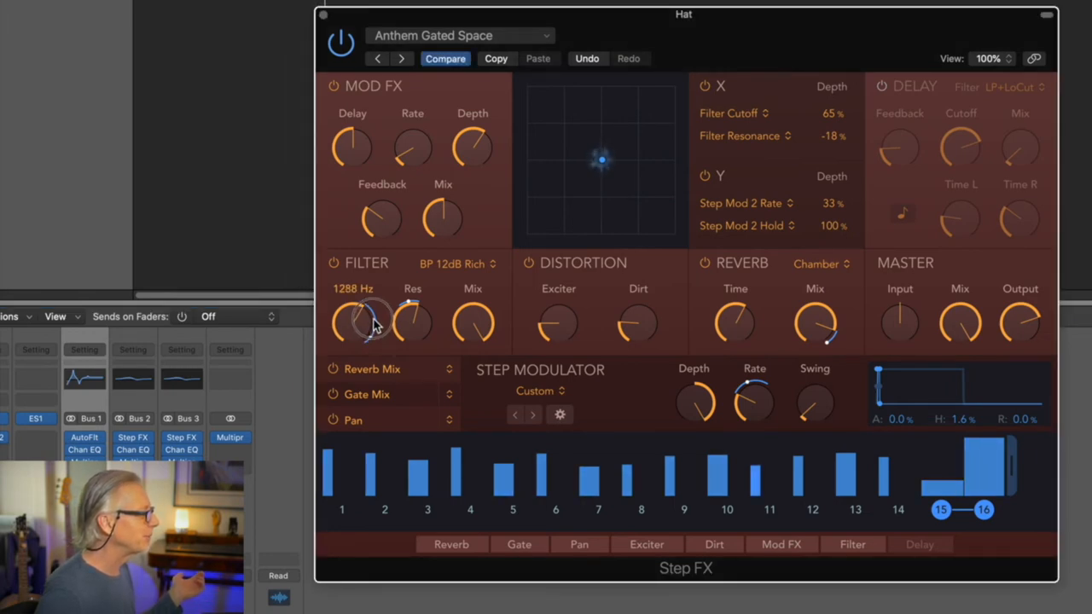
left_click_drag(352, 323, 362, 311)
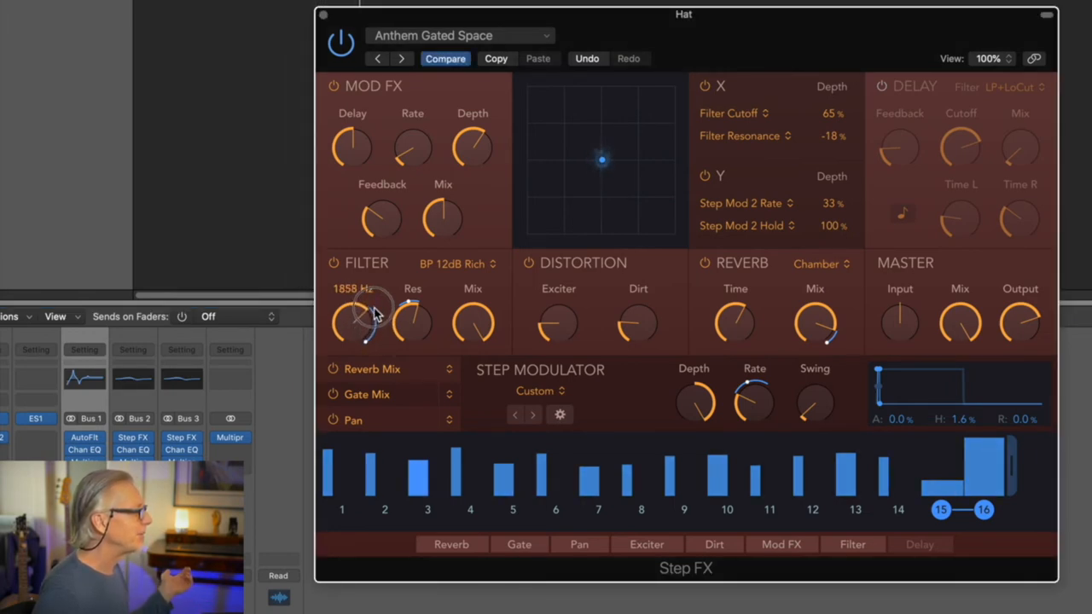
left_click_drag(361, 321, 367, 338)
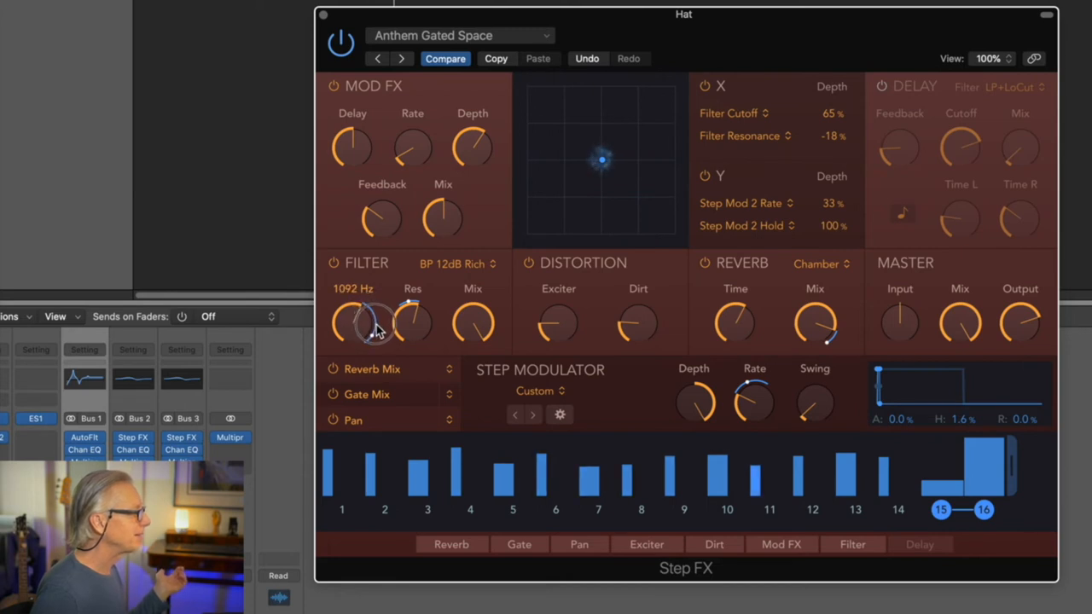
left_click_drag(413, 322, 413, 333)
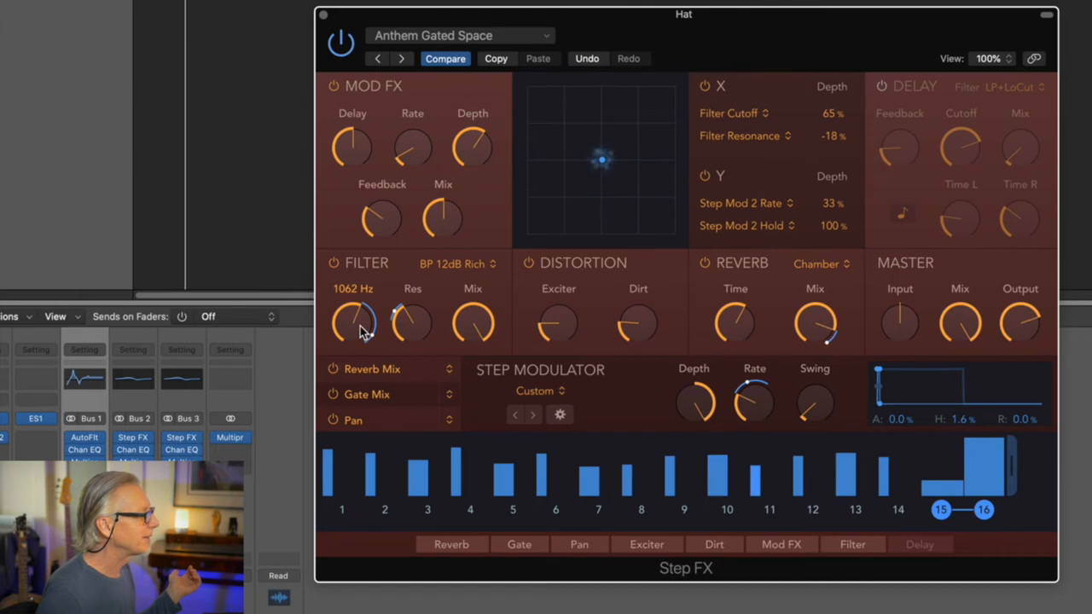
left_click_drag(353, 324, 358, 316)
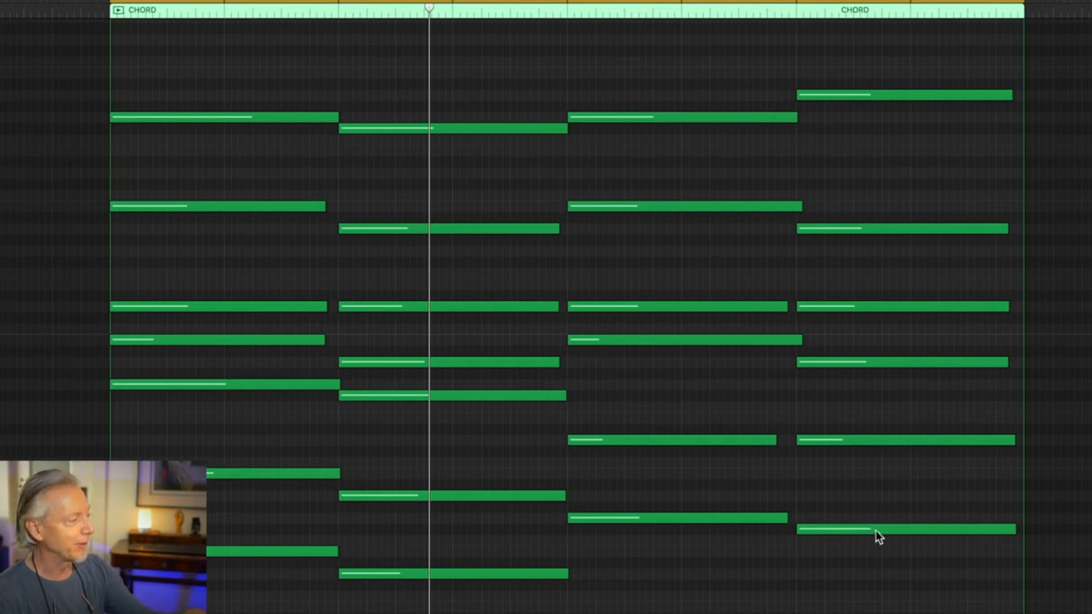
Step: Select the last chord's lowest note and move the playhead back to the progression's start
left_click(879, 530)
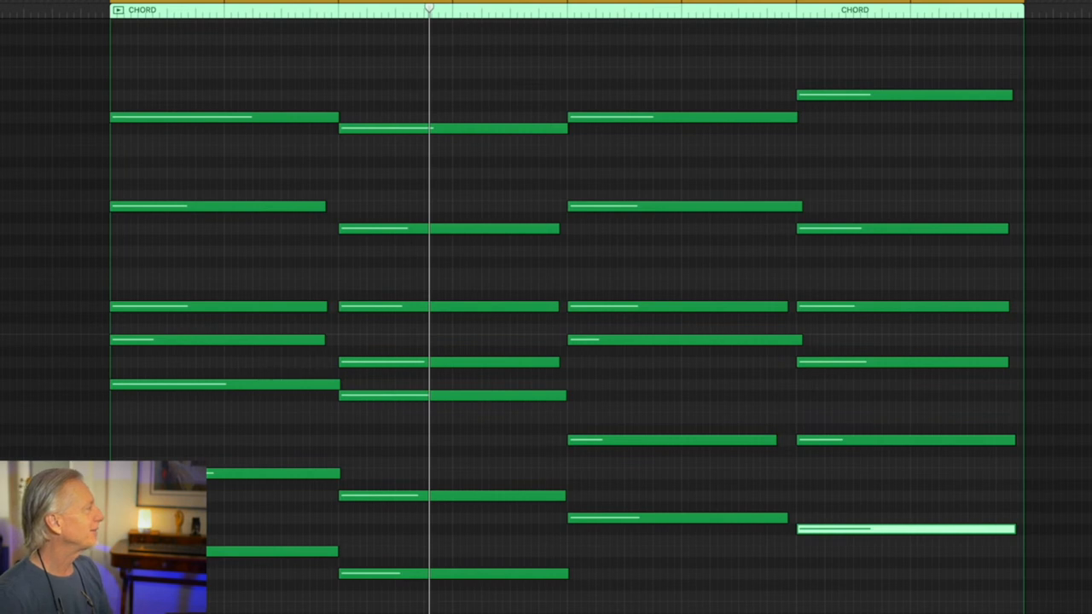
left_click(160, 10)
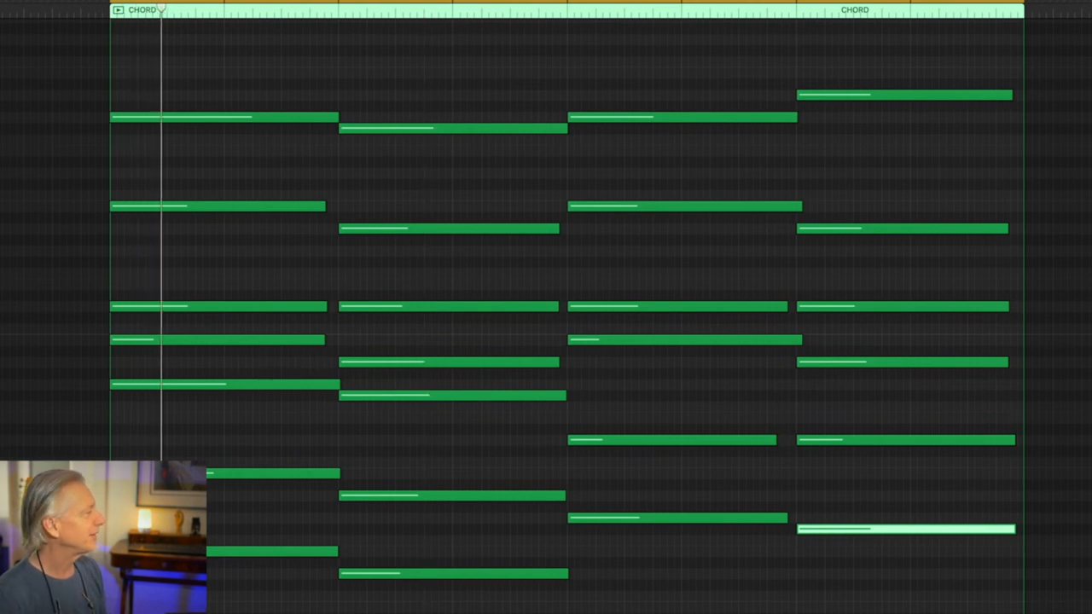